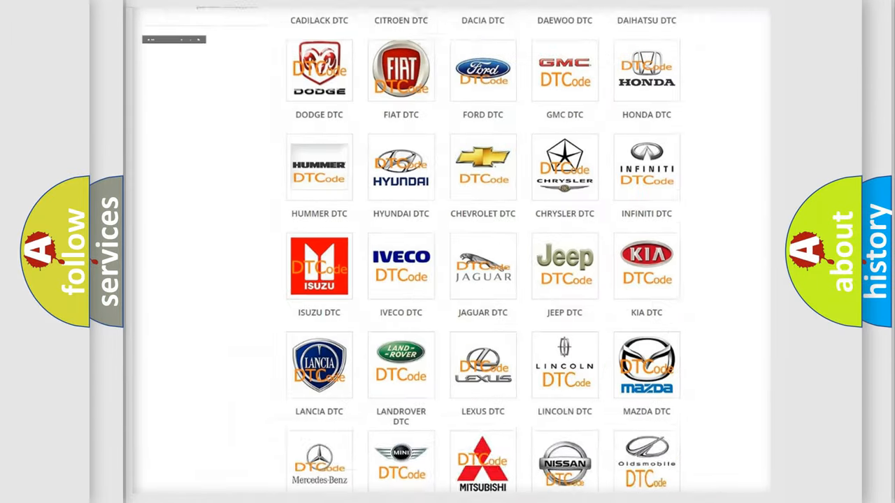
Select Pontiac from the DTC brand grid and review its SRS airbag diagnostic code list.
scroll("up", 3)
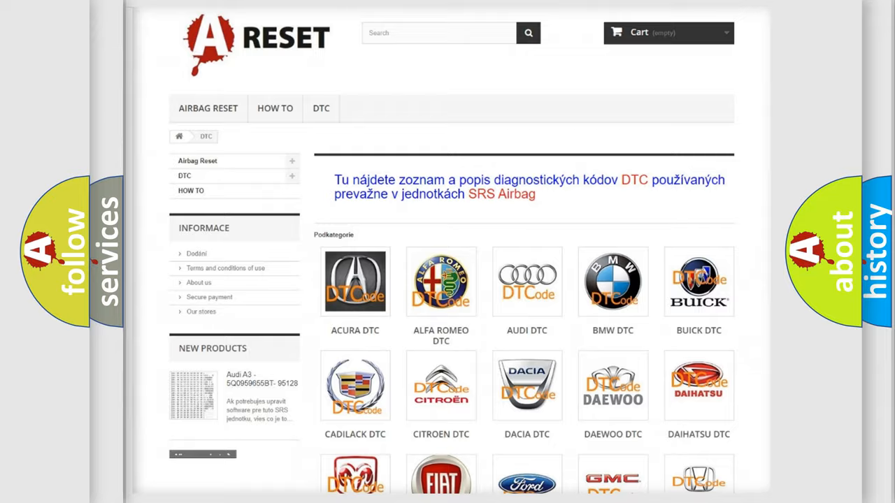
scroll("down", 3)
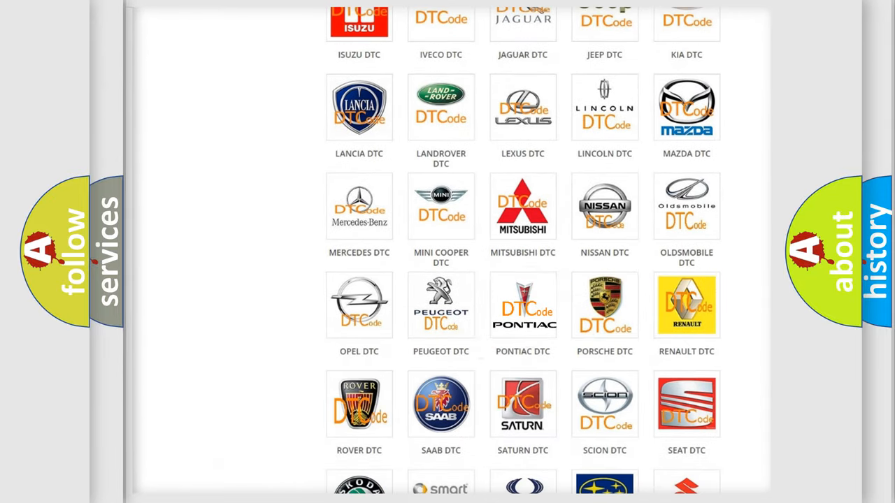
left_click(523, 305)
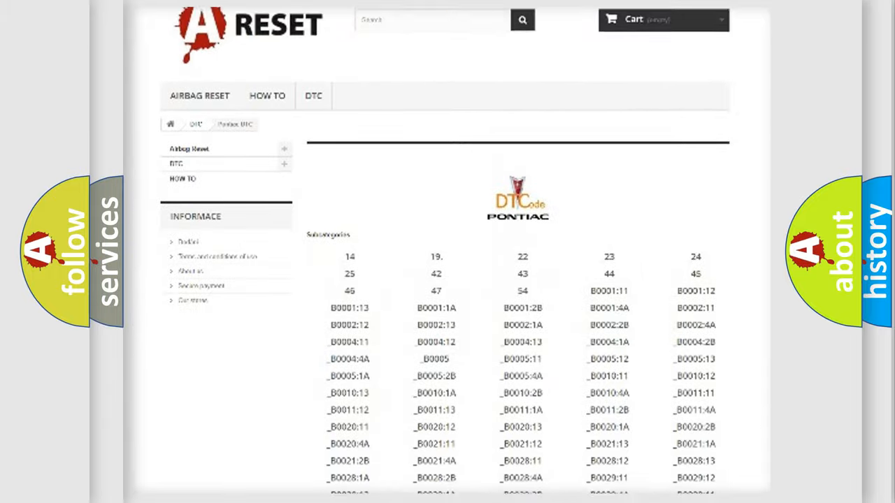
scroll("down", 3)
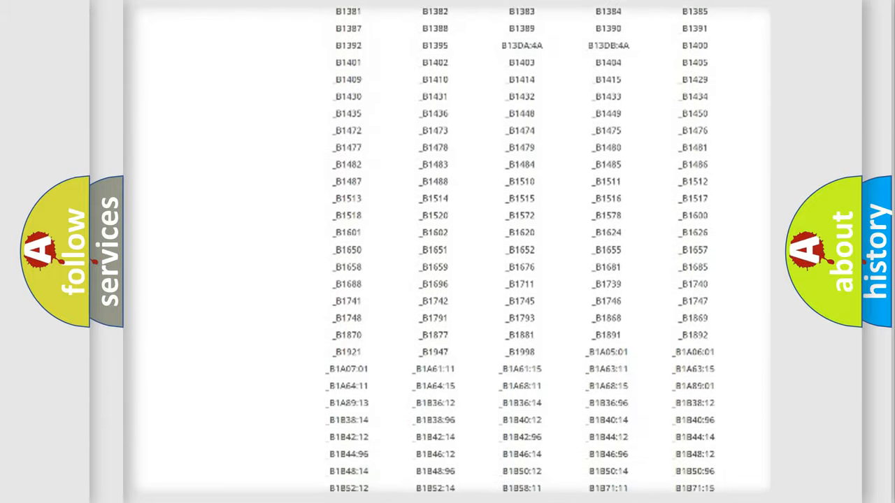
scroll("up", 3)
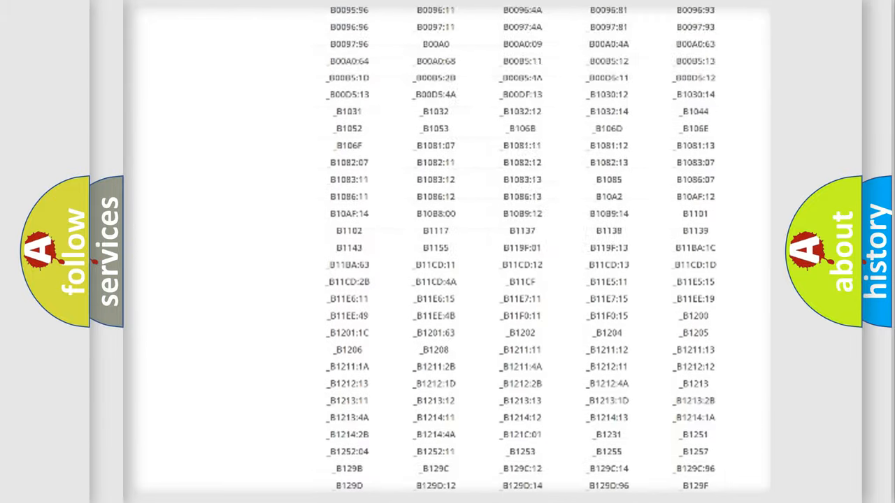